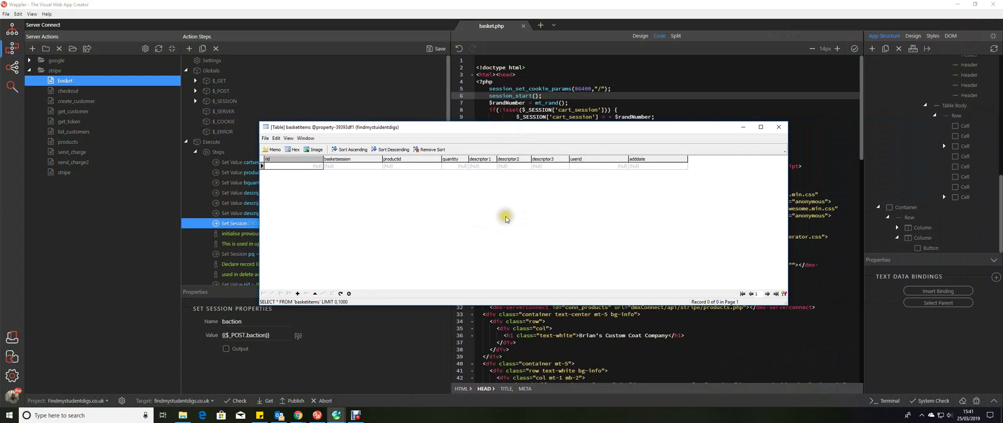
pyautogui.moveTo(507, 240)
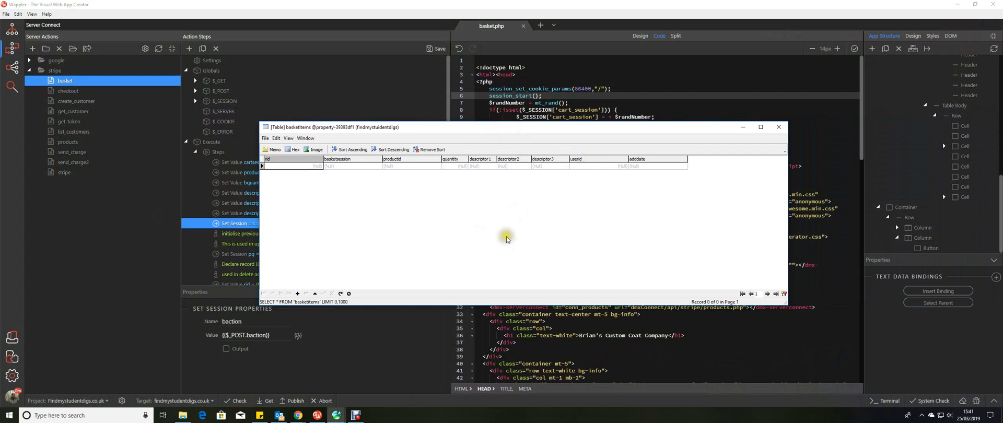
pyautogui.moveTo(439, 237)
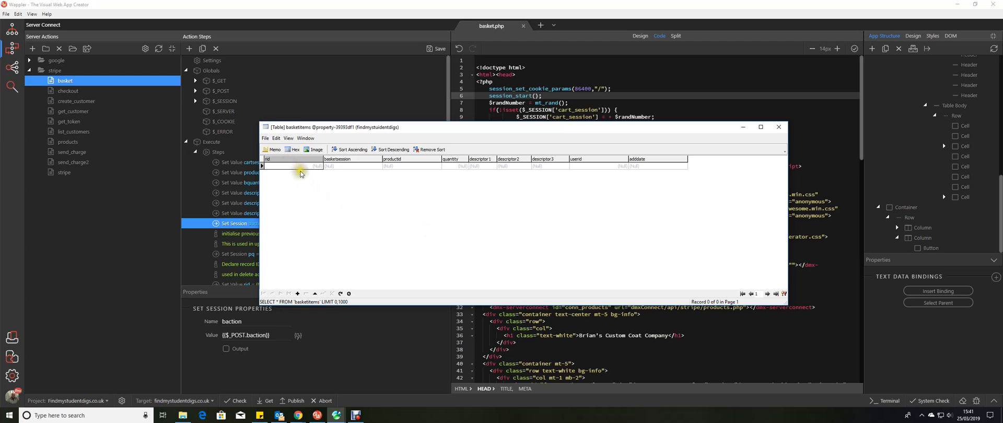
pyautogui.moveTo(344, 170)
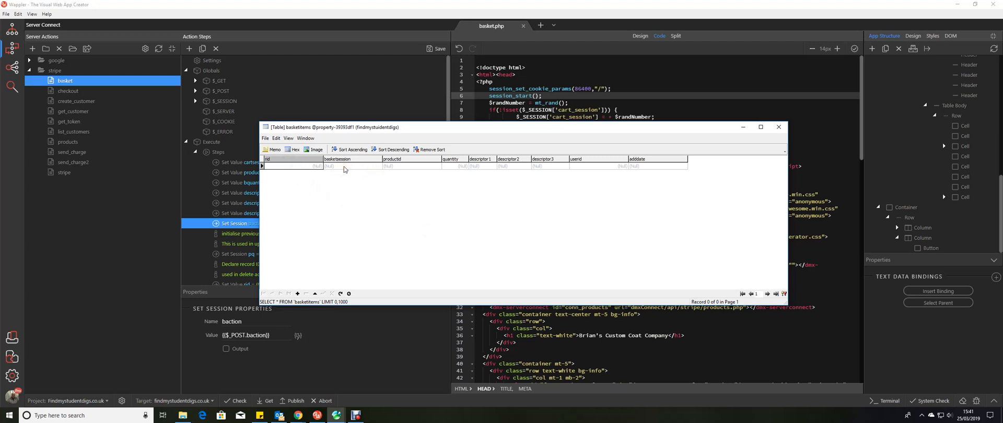
pyautogui.moveTo(438, 223)
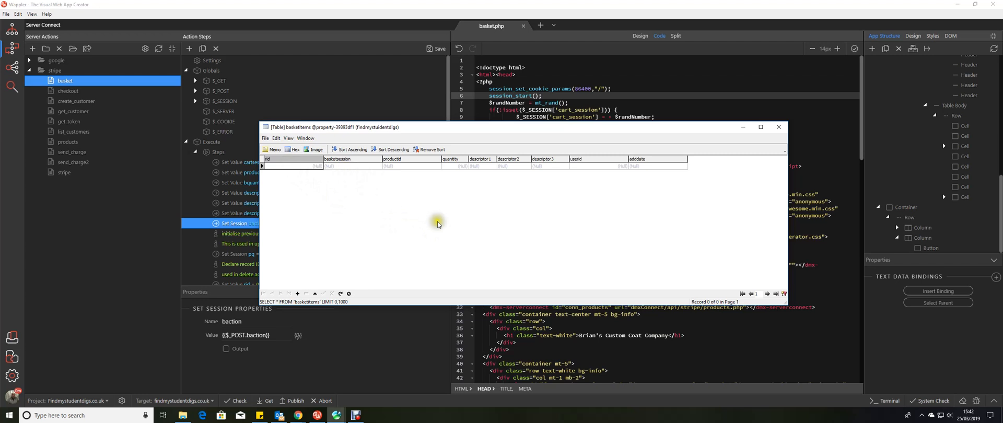
pyautogui.moveTo(398, 170)
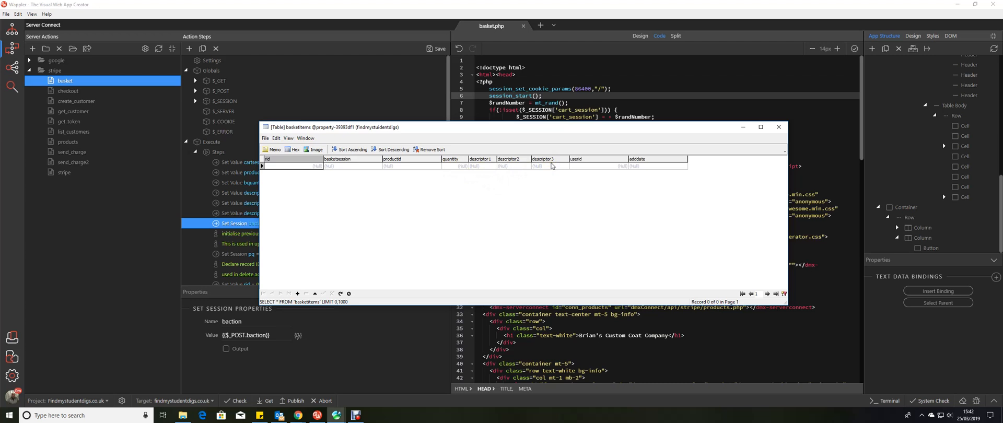
pyautogui.moveTo(588, 167)
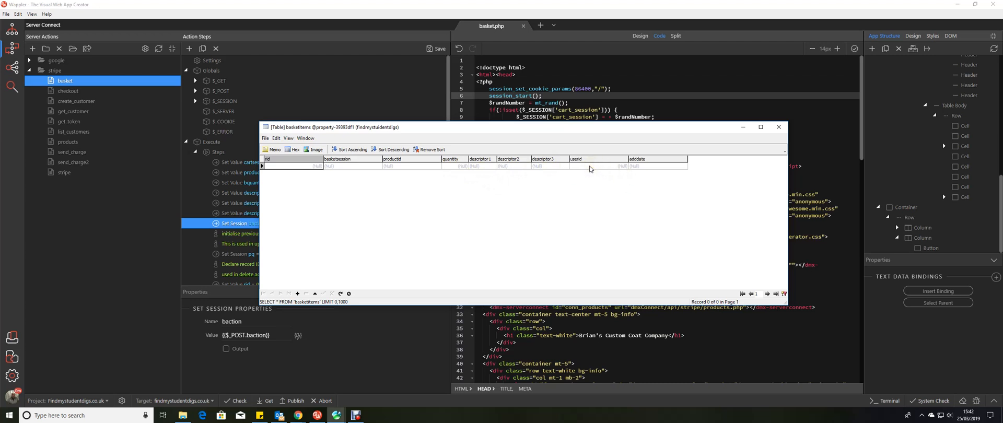
pyautogui.moveTo(643, 170)
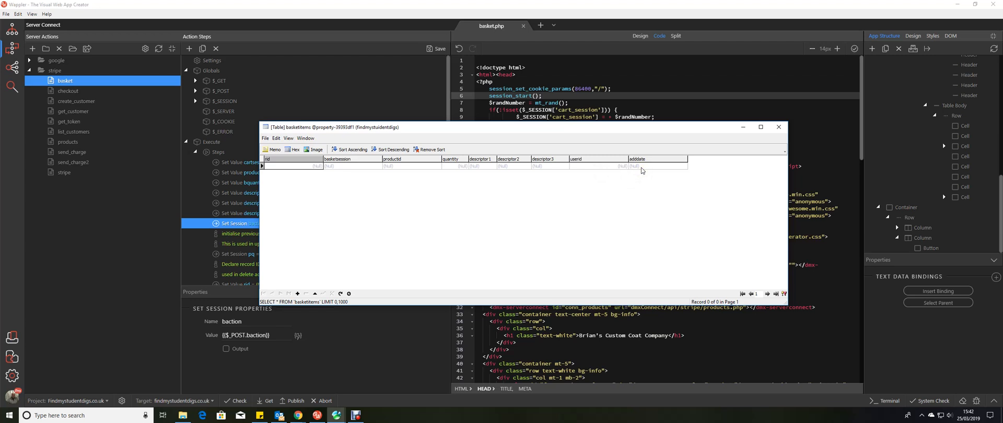
pyautogui.moveTo(392, 217)
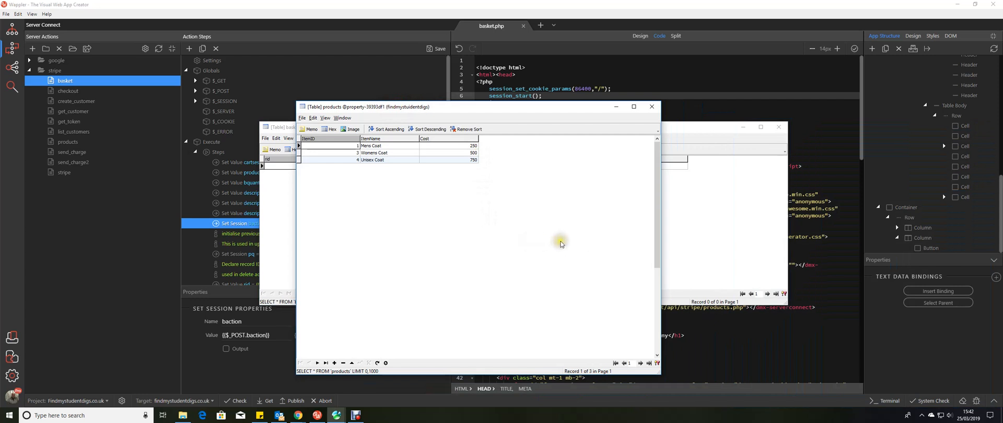
pyautogui.moveTo(556, 246)
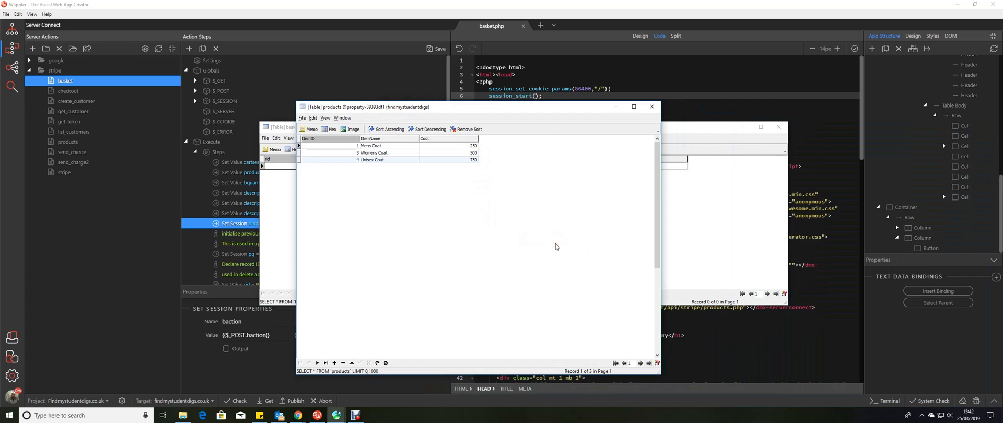
pyautogui.moveTo(563, 248)
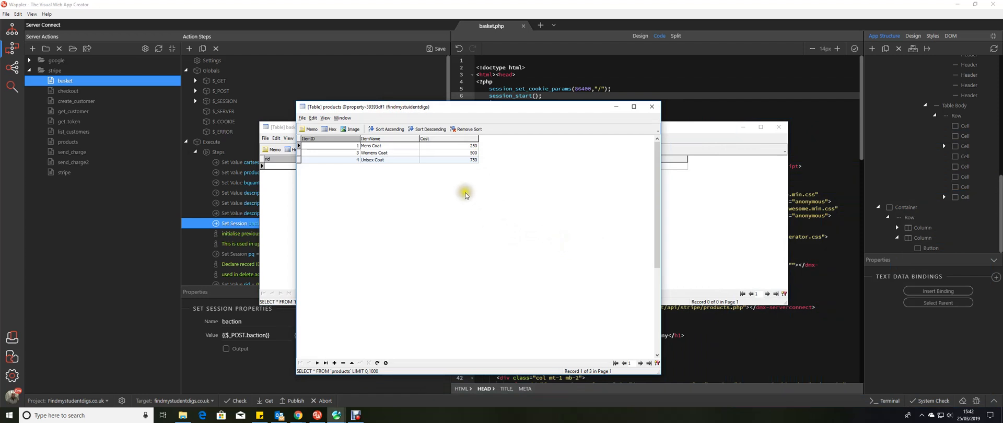
pyautogui.moveTo(327, 175)
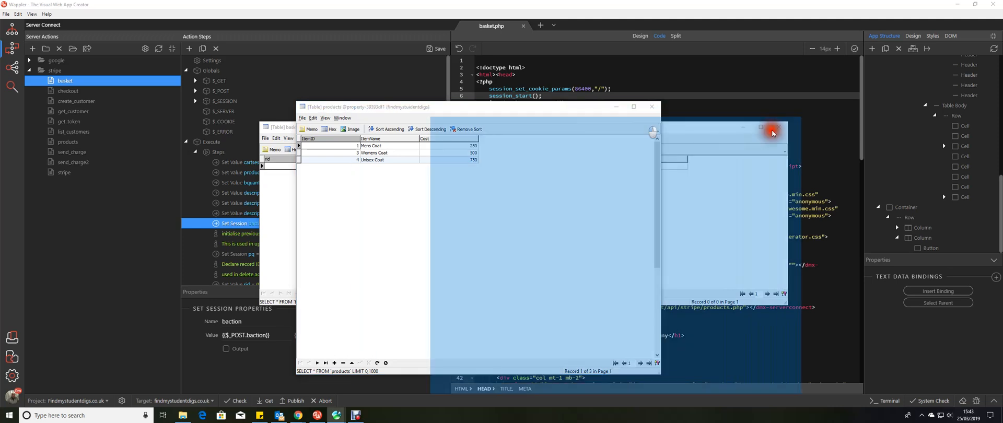
# Step: Add one XL Mens Coat, Red with Blue sleeves, to the basket for a £2.50 total
pyautogui.click(772, 130)
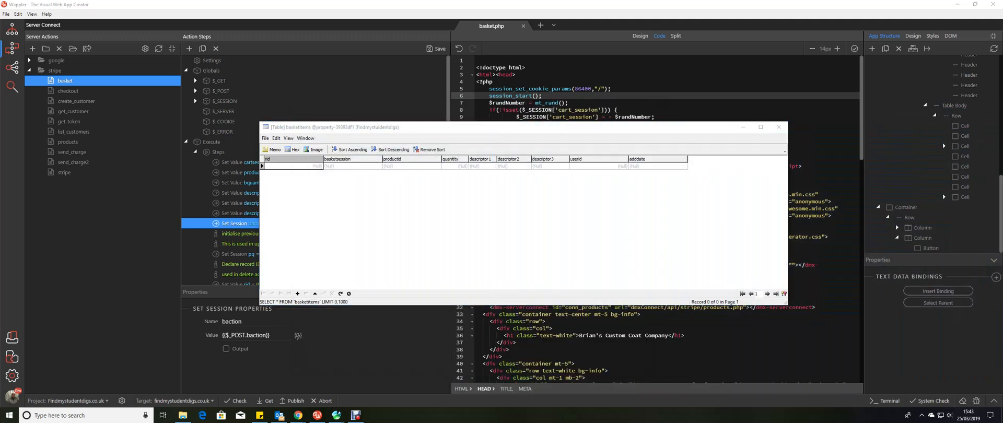
pyautogui.click(779, 126)
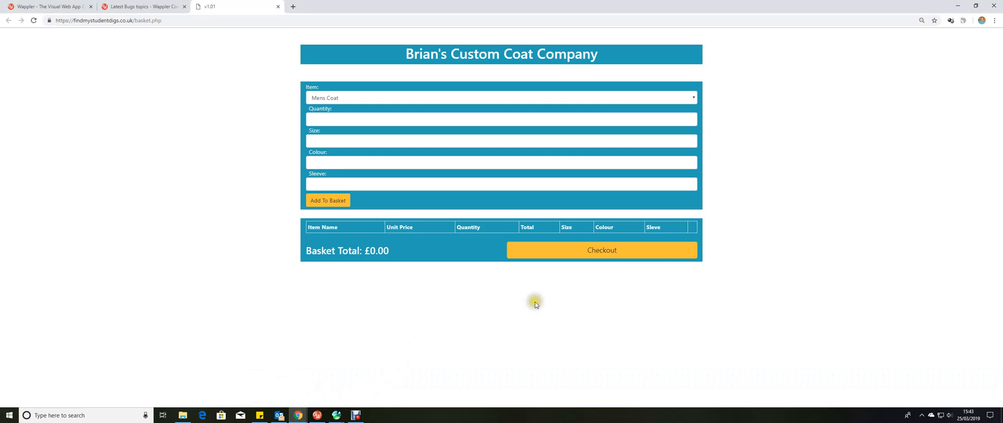
pyautogui.moveTo(629, 368)
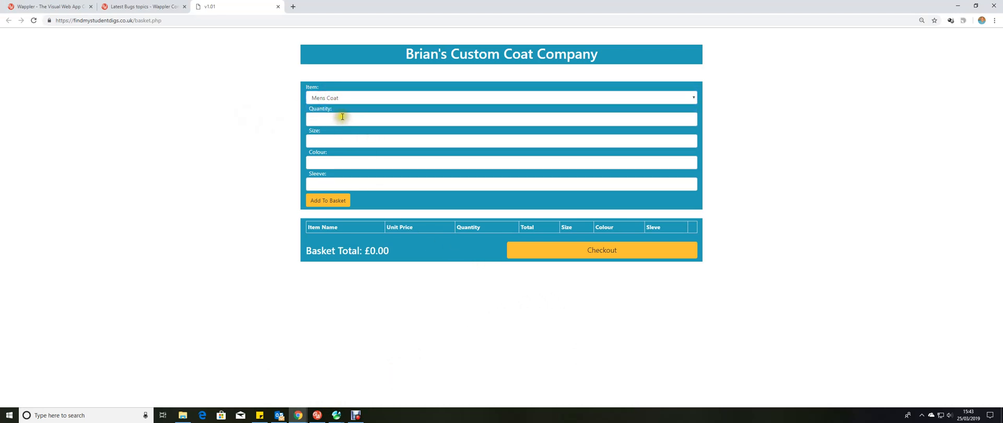
pyautogui.moveTo(959, 134)
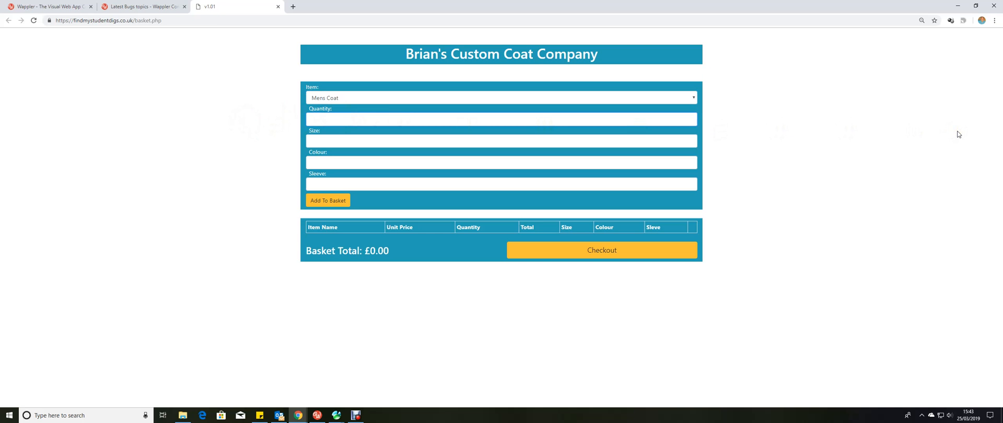
pyautogui.write('1')
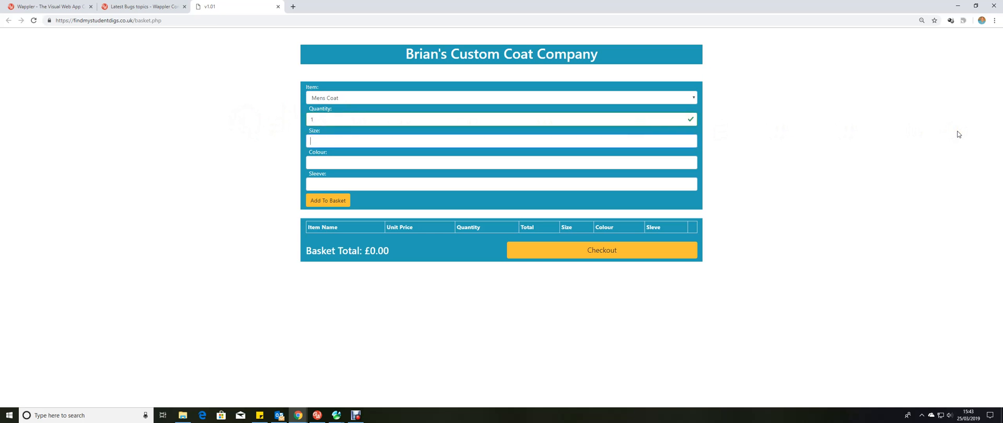
pyautogui.write('XL')
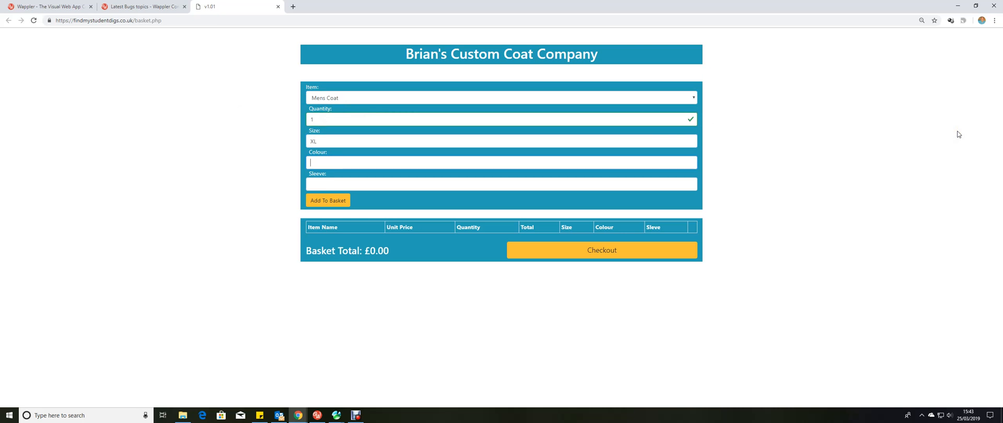
pyautogui.write('Red')
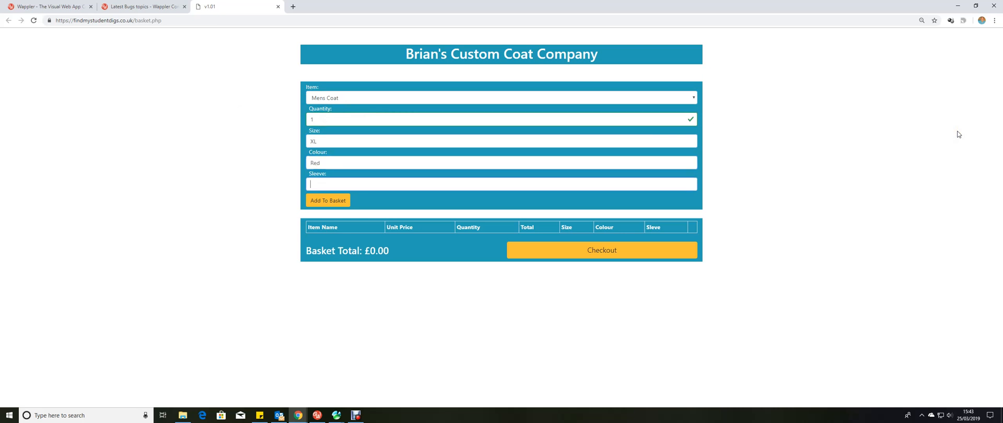
pyautogui.write('Blue')
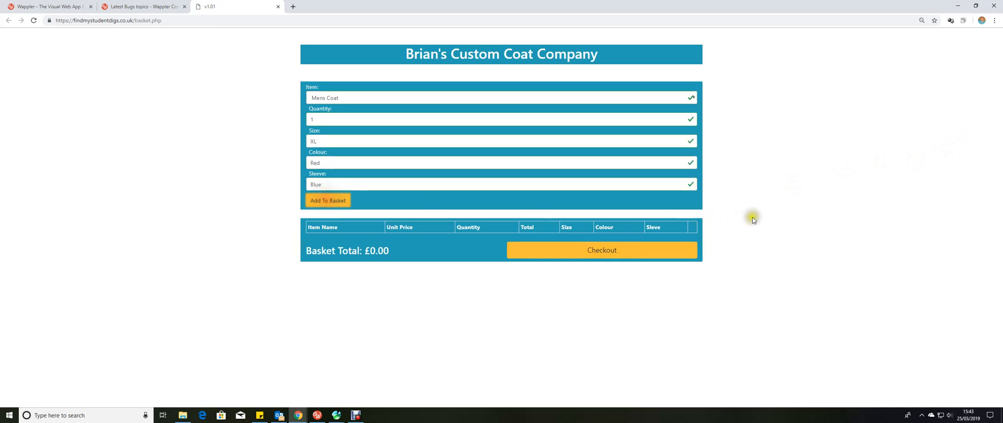
pyautogui.click(328, 200)
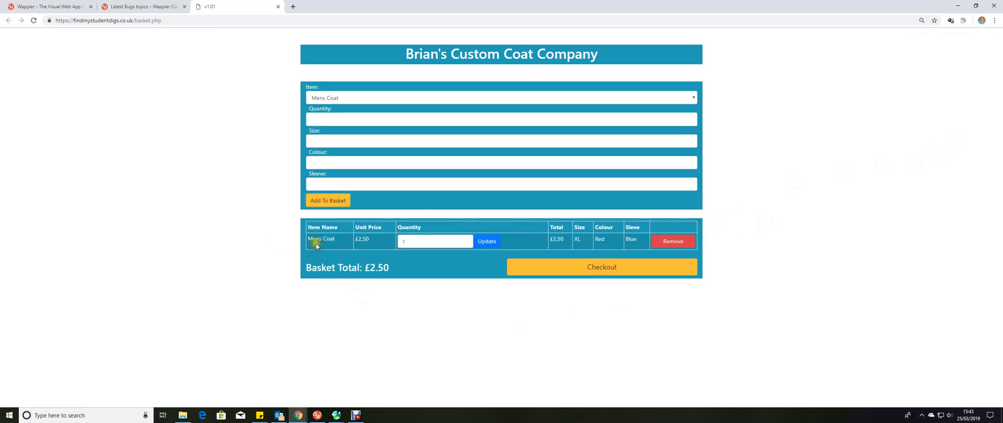
pyautogui.moveTo(751, 262)
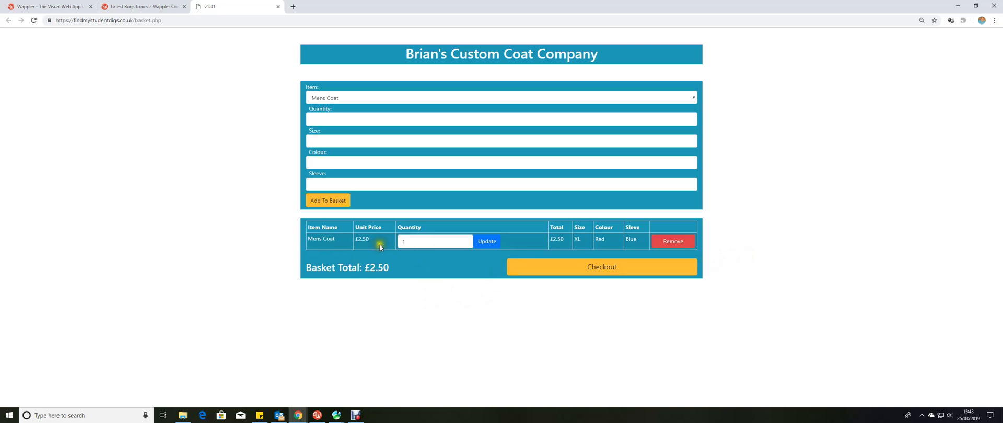
pyautogui.moveTo(558, 235)
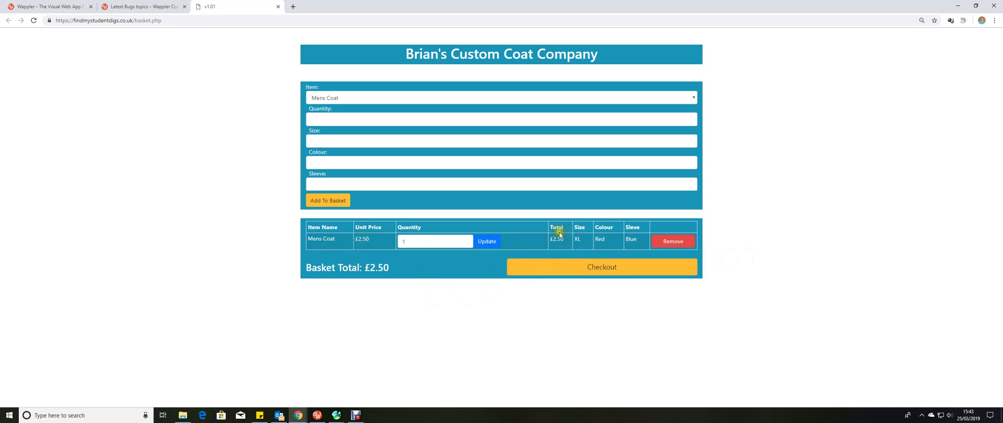
pyautogui.moveTo(430, 297)
pyautogui.write('2')
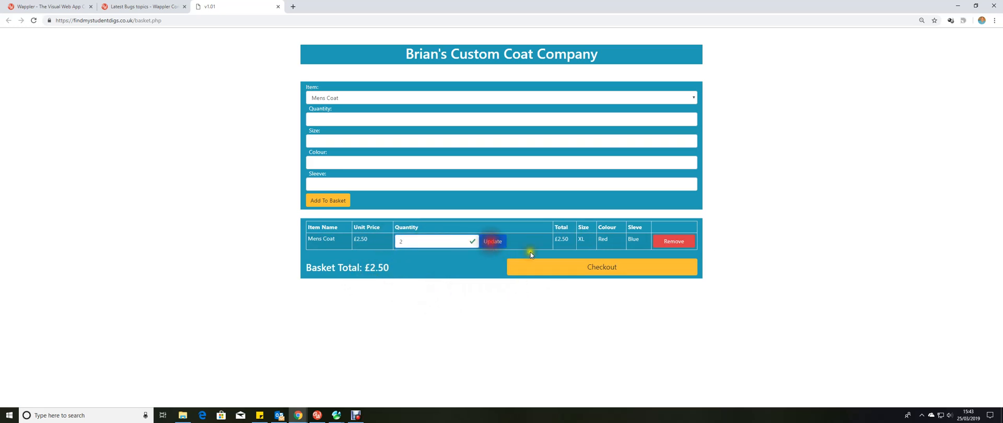
# Step: Update the Mens Coat quantity to 2, doubling the basket total to £5.00
pyautogui.click(492, 241)
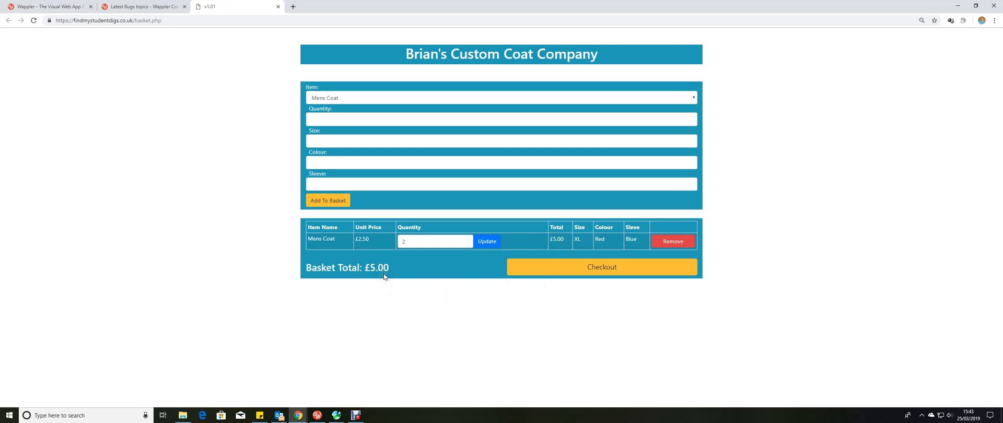
# Step: Add one size M Womens Coat, Orange with Green sleeves, raising the total to £10.00
pyautogui.click(501, 97)
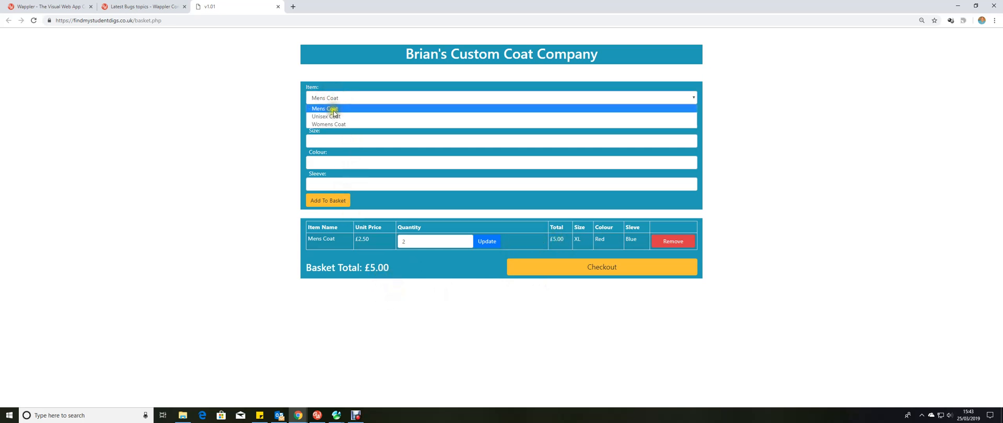
pyautogui.click(328, 124)
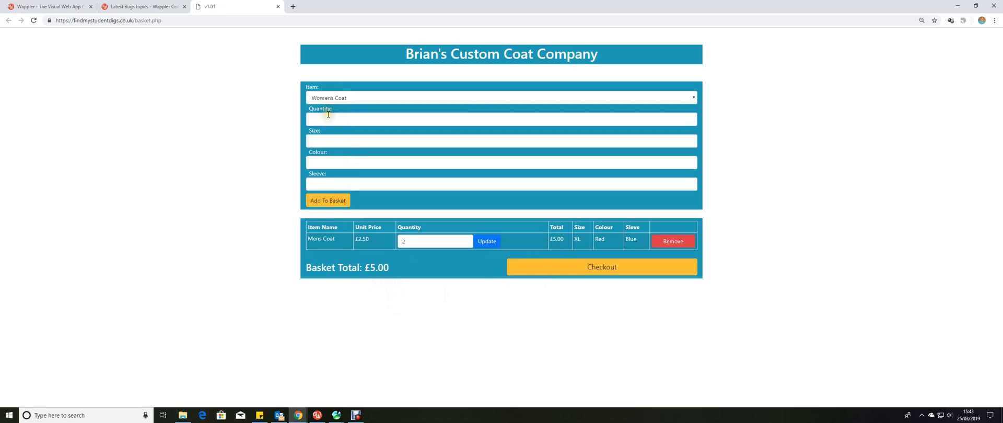
pyautogui.write('M')
pyautogui.write('Orange')
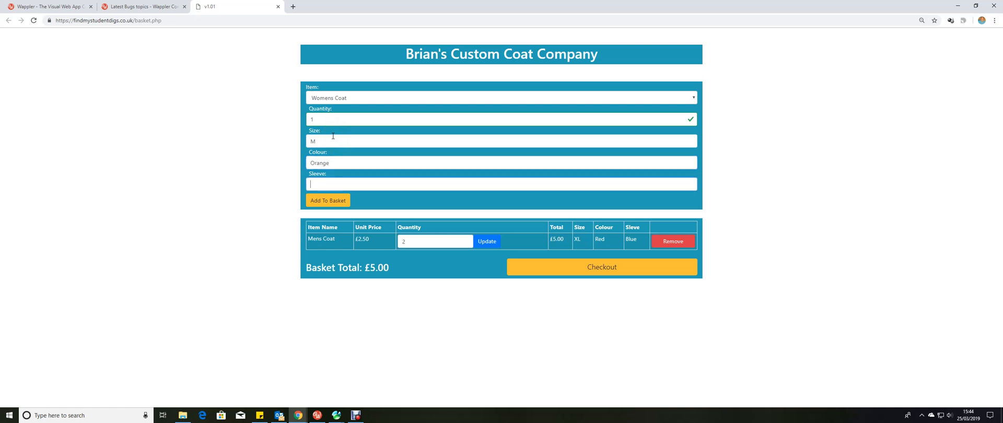
pyautogui.write('Gereen')
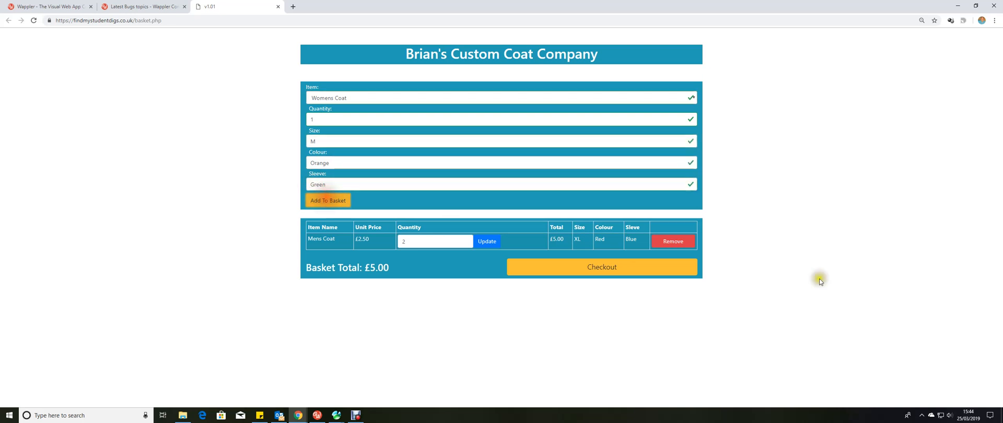
pyautogui.click(327, 199)
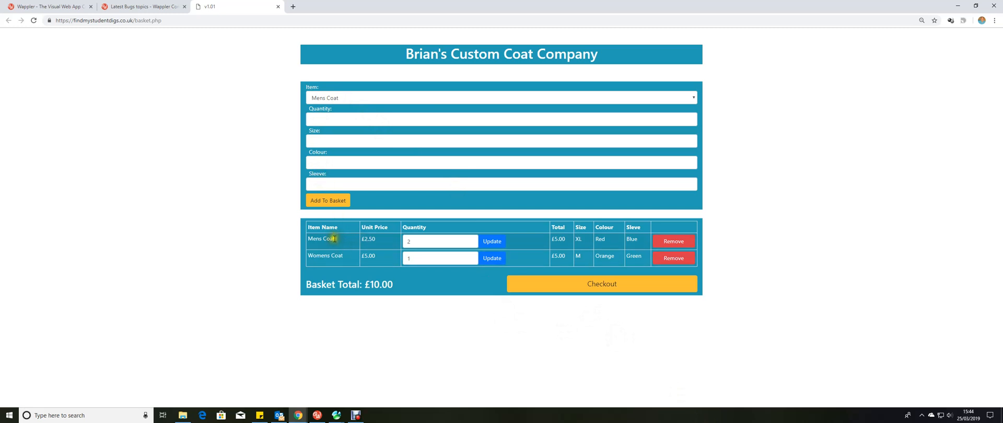
pyautogui.moveTo(740, 251)
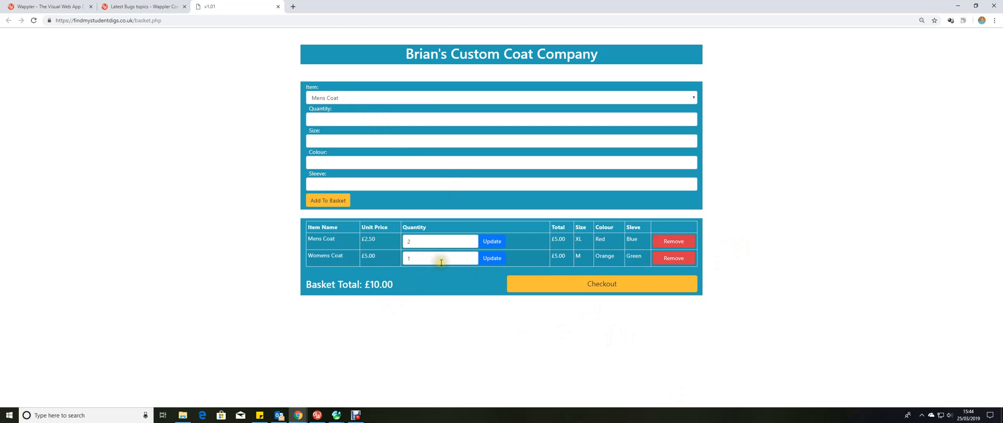
pyautogui.moveTo(333, 120)
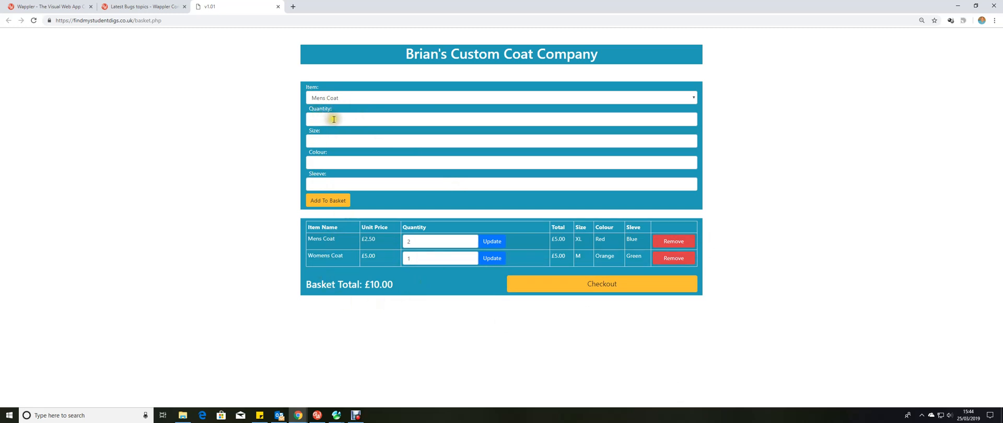
# Step: Add the identical M Orange/Green Womens Coat again, merging to quantity 2 and a £15.00 total
pyautogui.click(501, 97)
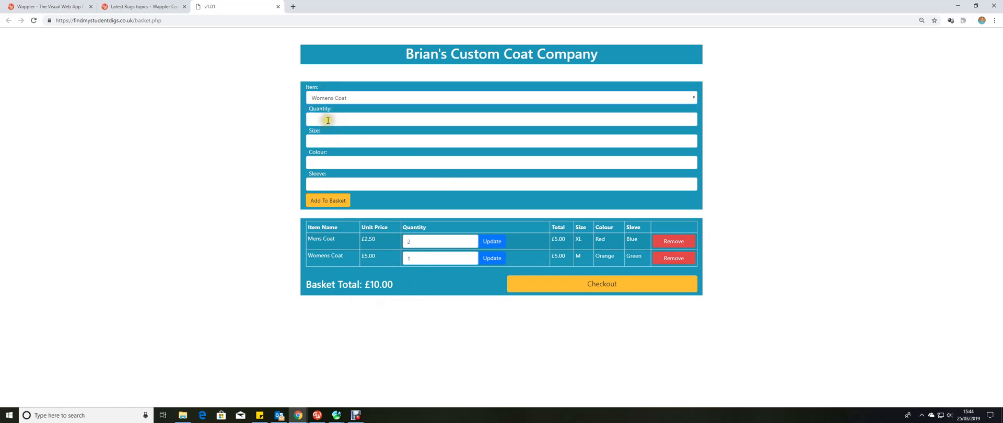
pyautogui.write('1')
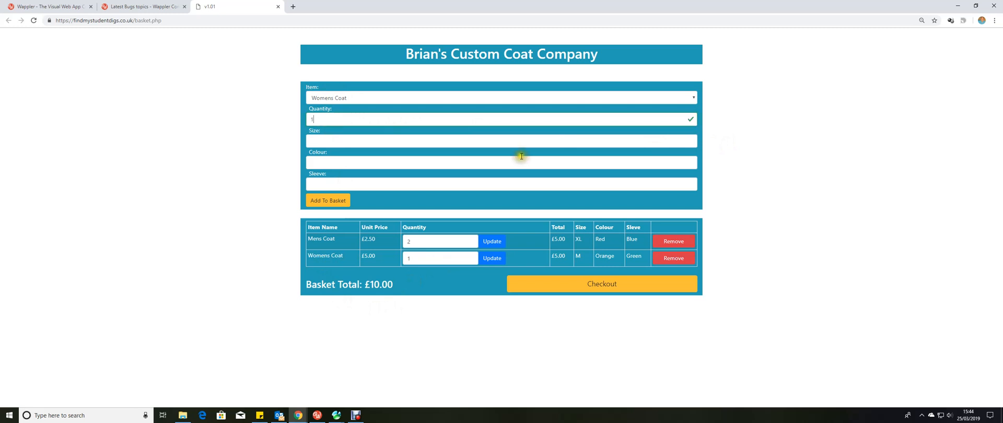
pyautogui.click(500, 141)
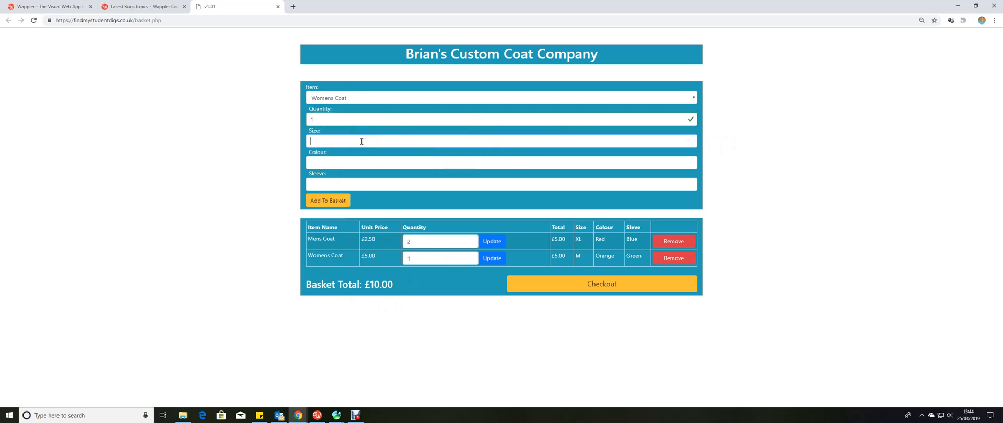
pyautogui.write('M')
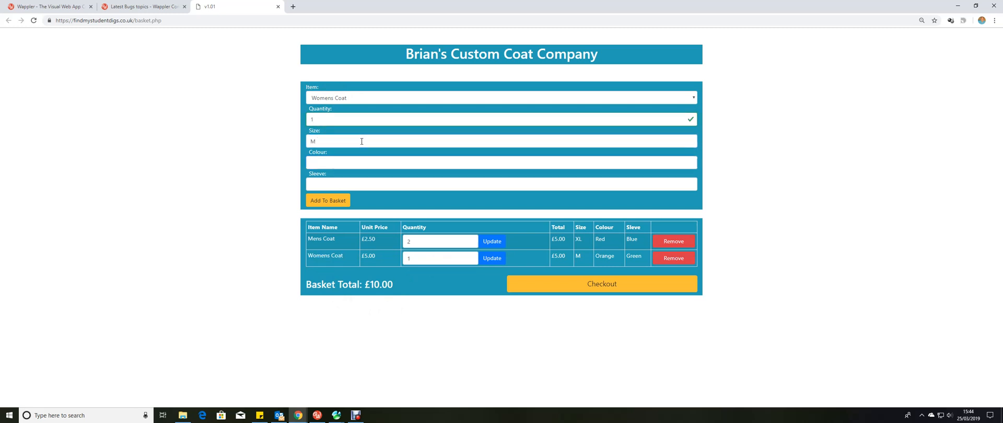
pyautogui.write('Orange')
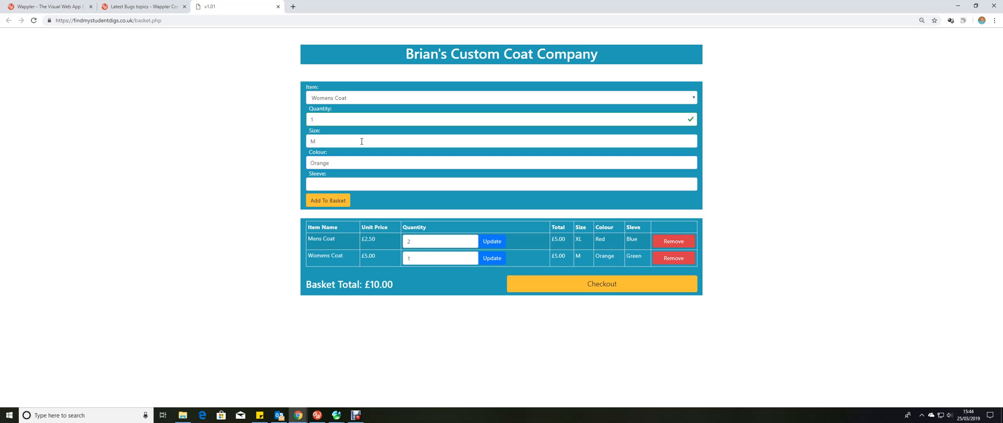
pyautogui.write('G')
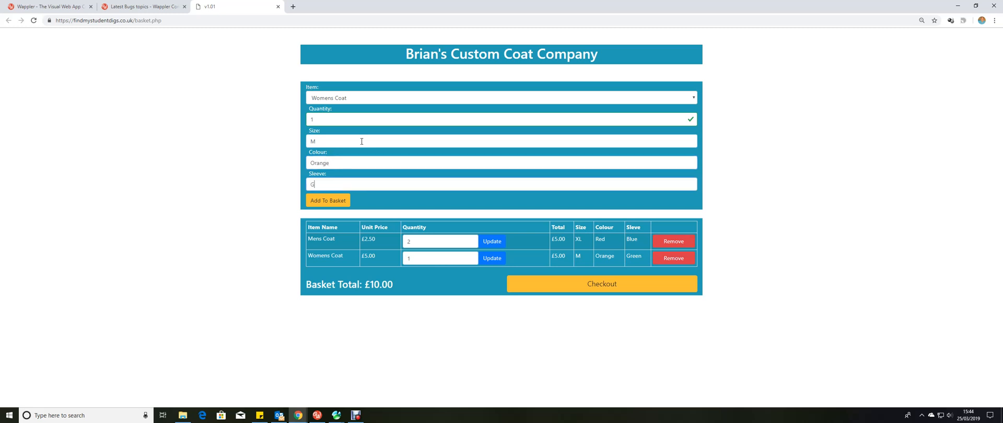
pyautogui.write('reen')
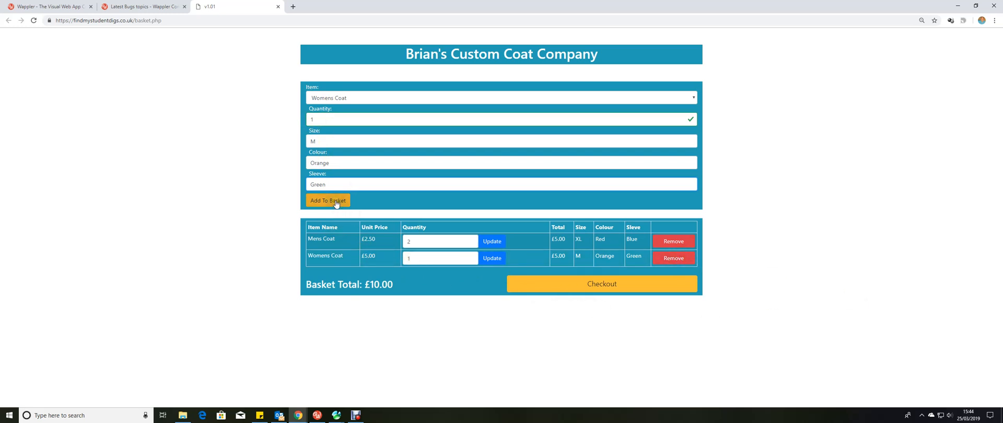
pyautogui.click(491, 259)
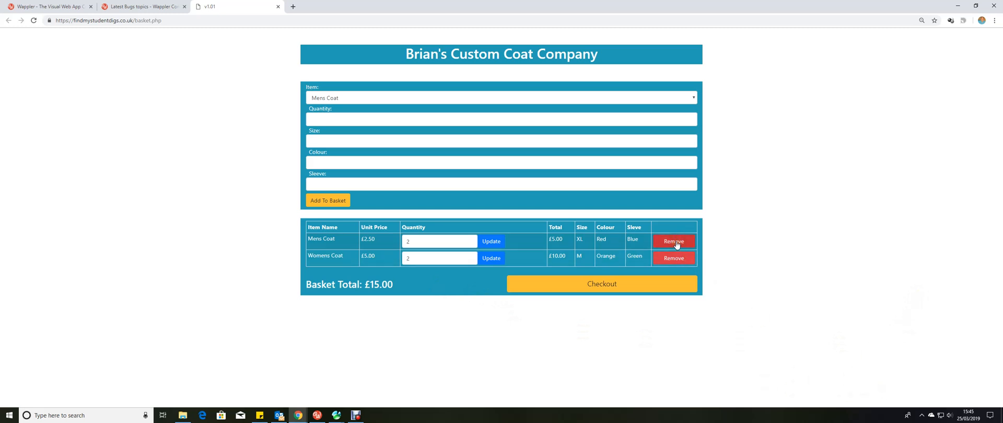
# Step: Remove the Mens Coat row, leaving only the Womens Coat and a £10.00 total
pyautogui.click(674, 241)
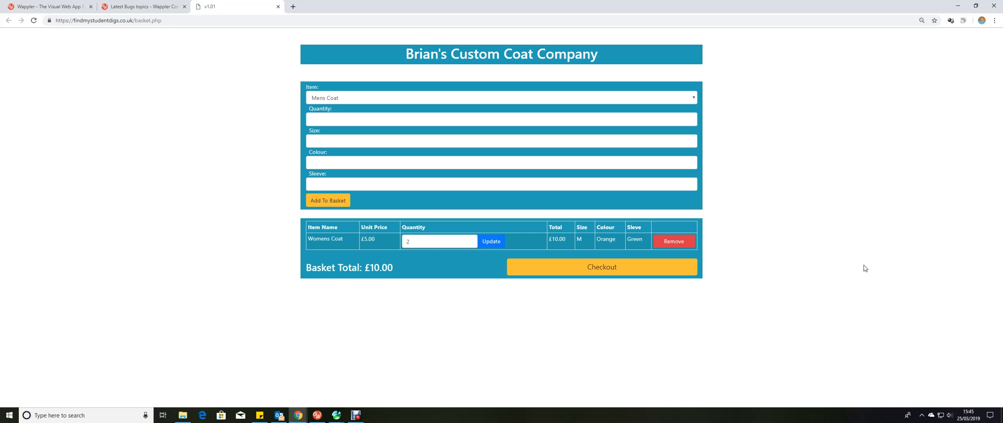
pyautogui.moveTo(854, 233)
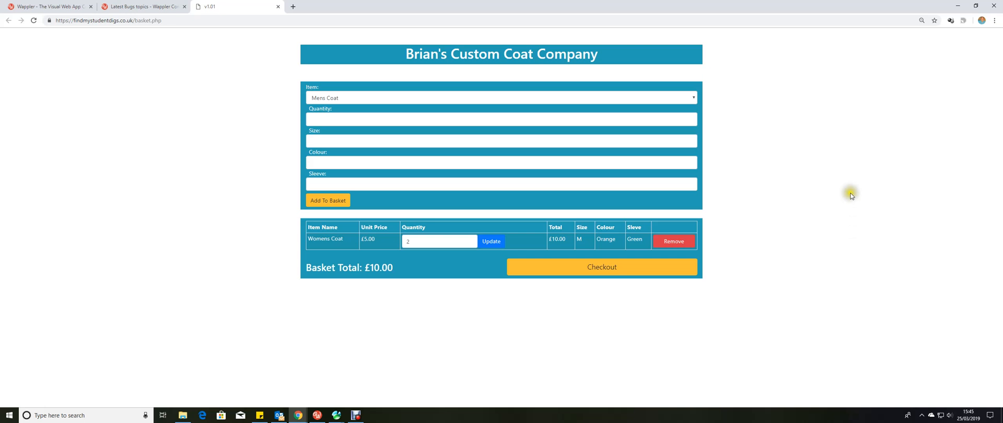
pyautogui.moveTo(852, 196)
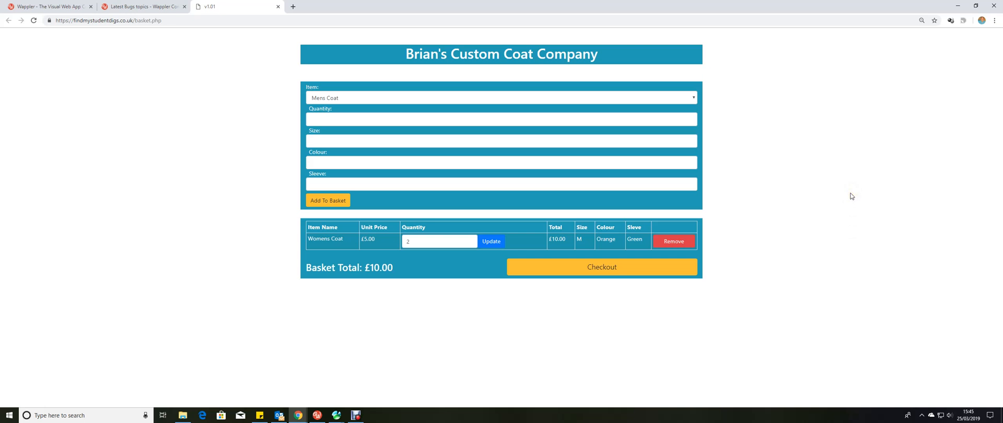
pyautogui.moveTo(859, 195)
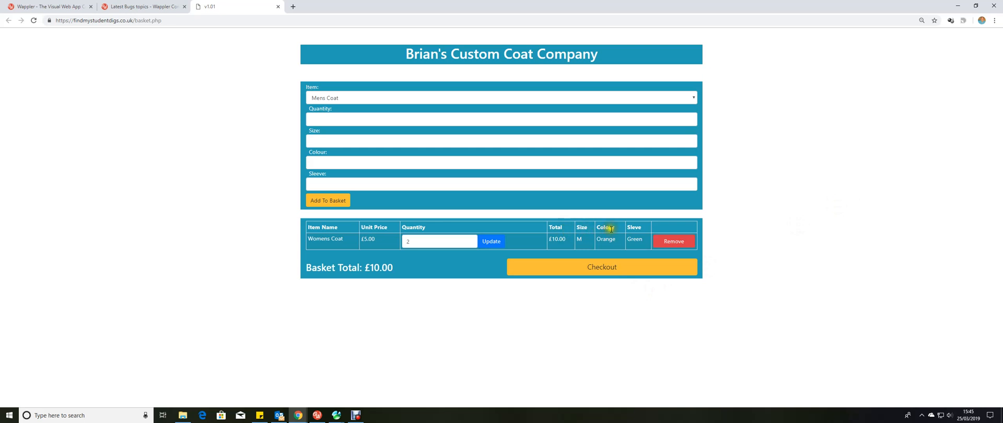
pyautogui.moveTo(642, 230)
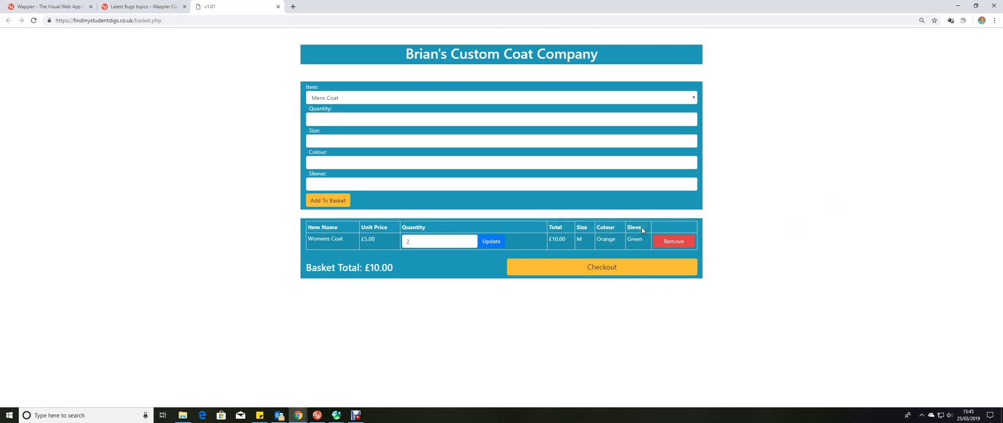
pyautogui.moveTo(824, 208)
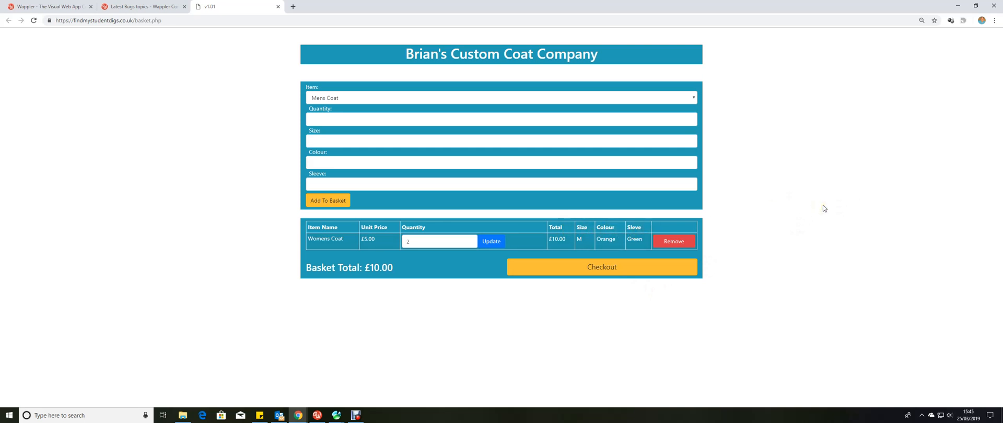